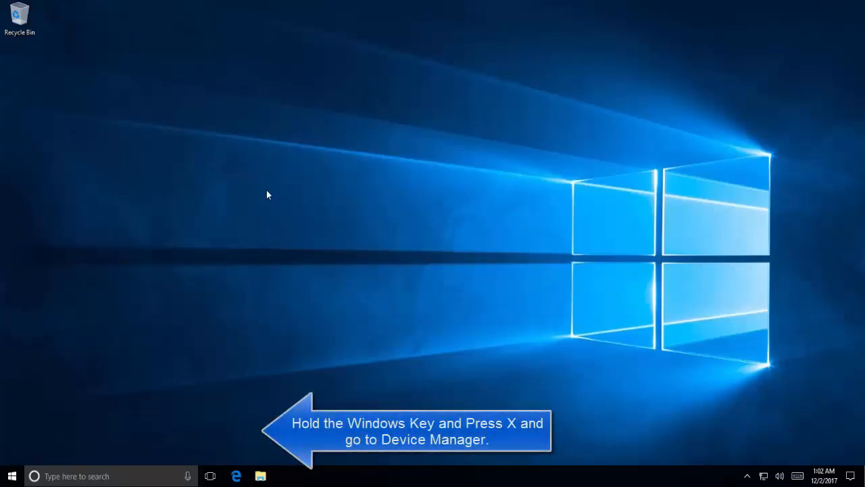
mouse_move(57, 439)
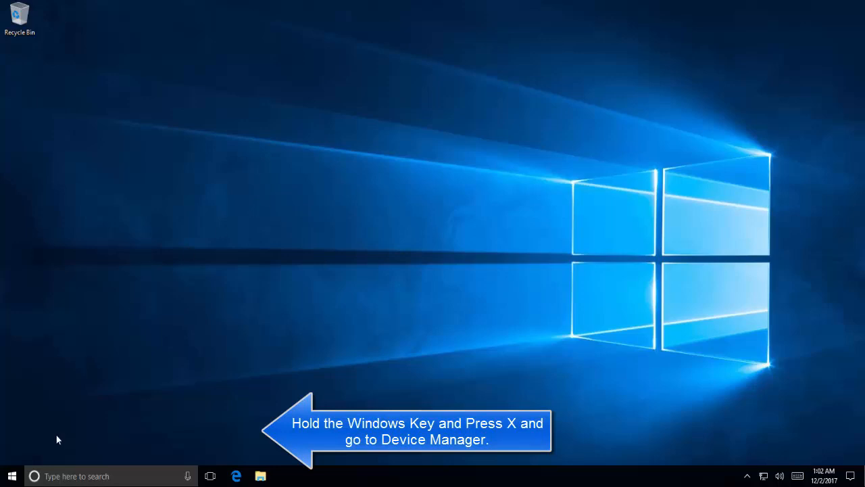
Step: Open Device Manager from the Win+X power-user menu
key(Win+x)
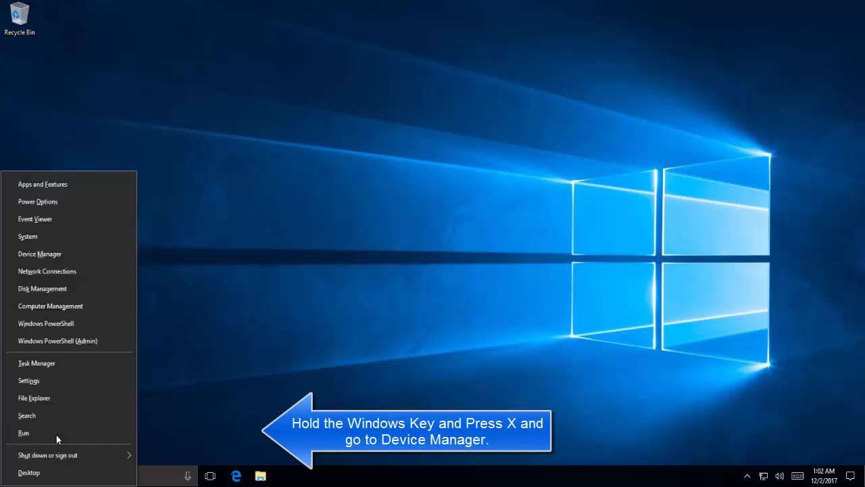
click(39, 253)
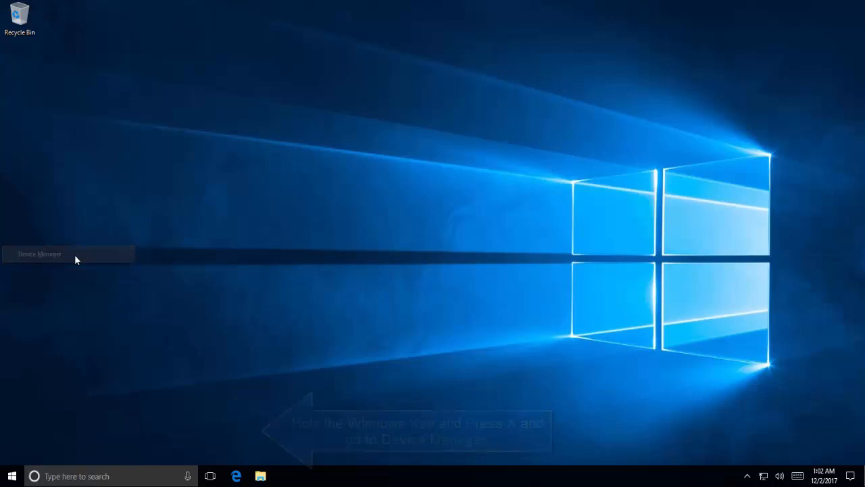
click(40, 253)
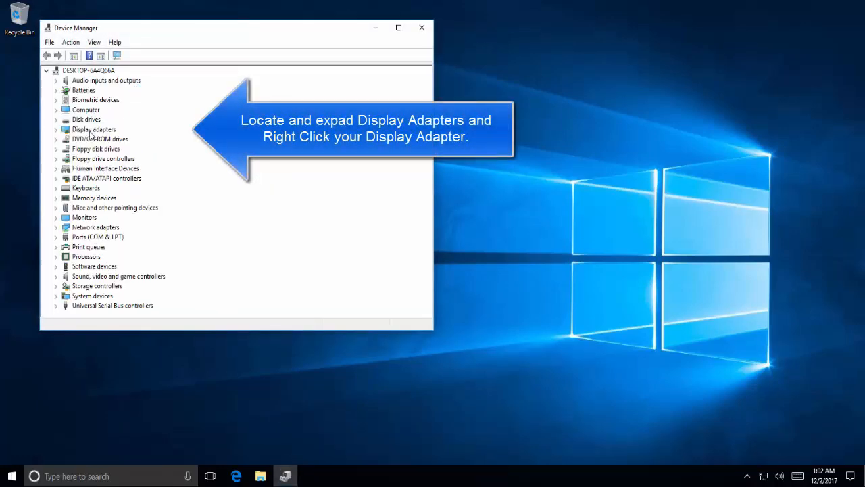
Step: Search automatically for updated drivers for the VMware SVGA 3D display adapter
click(57, 129)
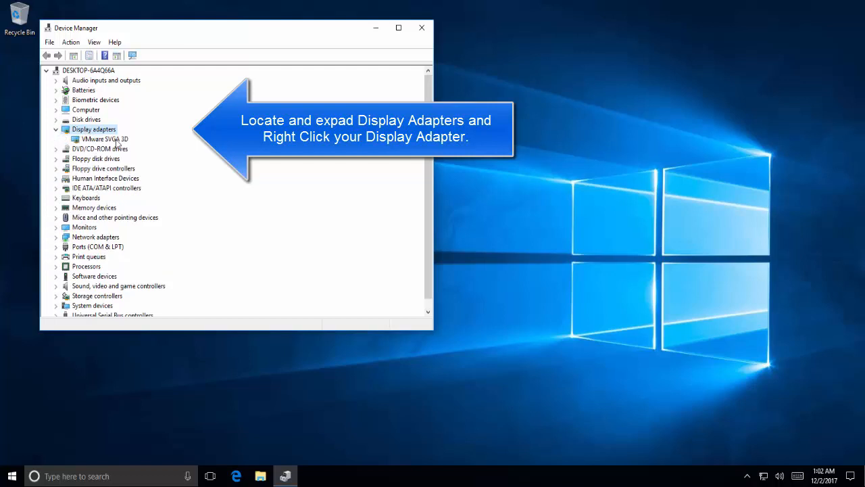
right_click(104, 139)
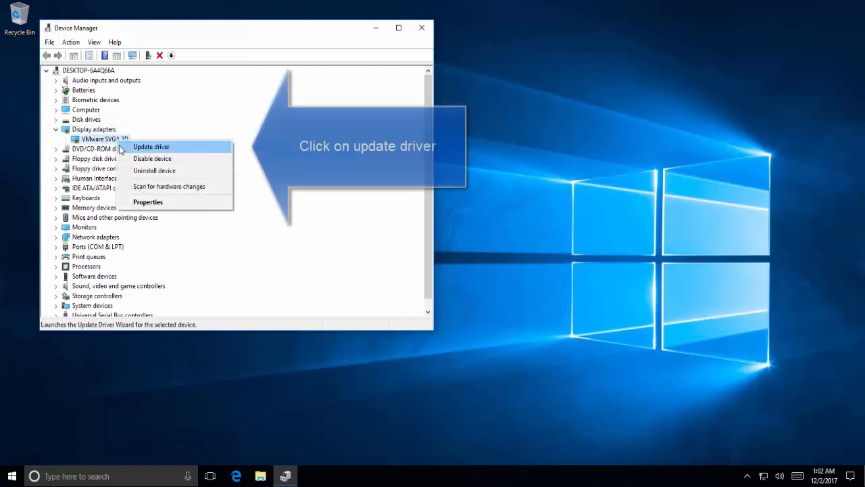
click(150, 147)
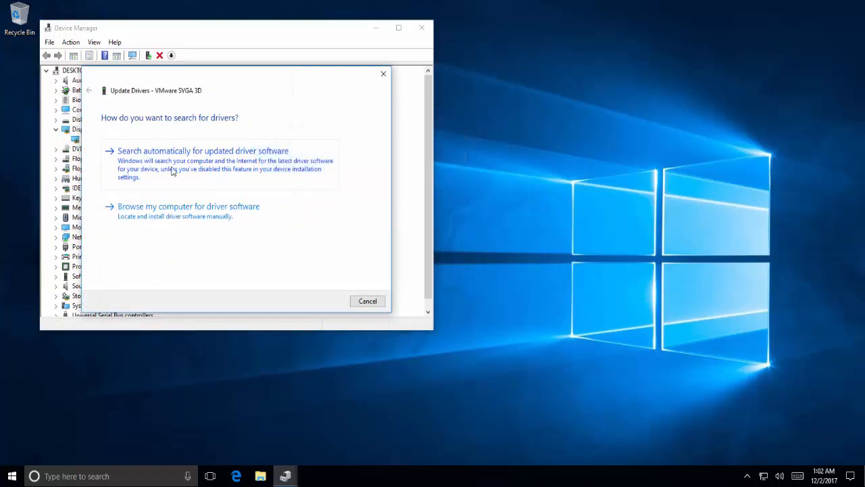
click(203, 151)
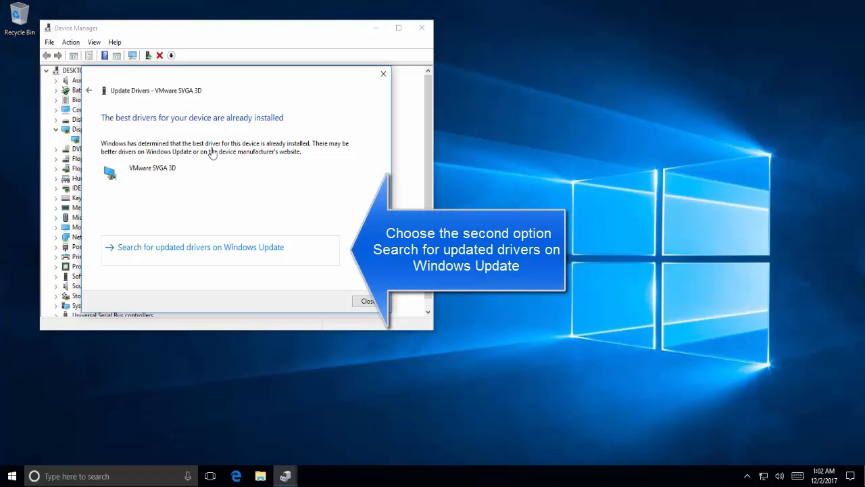
mouse_move(223, 274)
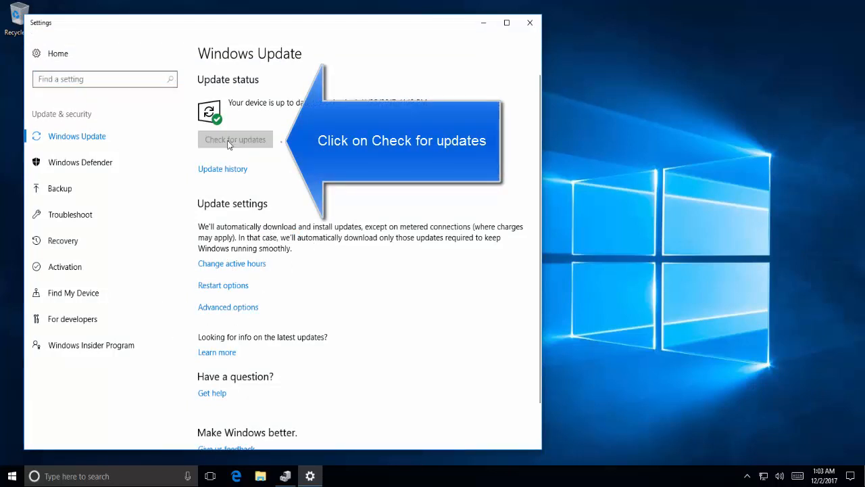
Step: Check Windows Update, which finds the Windows 10 version 1709 feature update
click(235, 139)
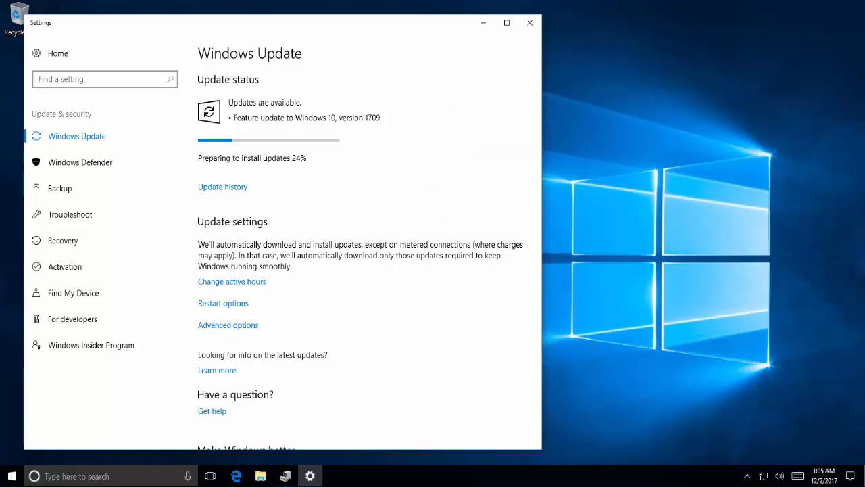
Step: Reopen Device Manager through the Win+X menu
click(530, 22)
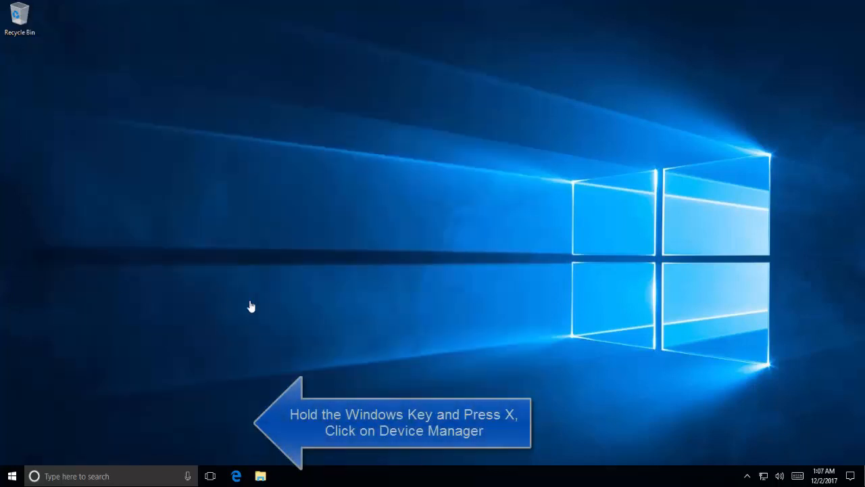
mouse_move(287, 298)
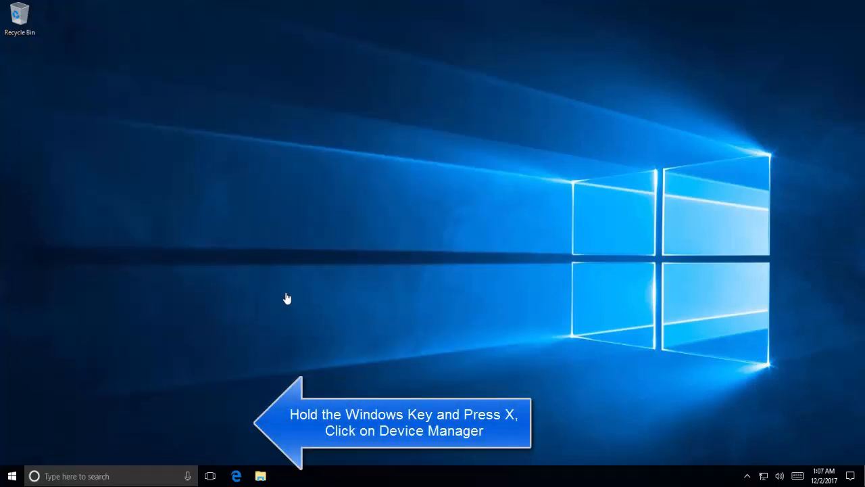
key(Win+X)
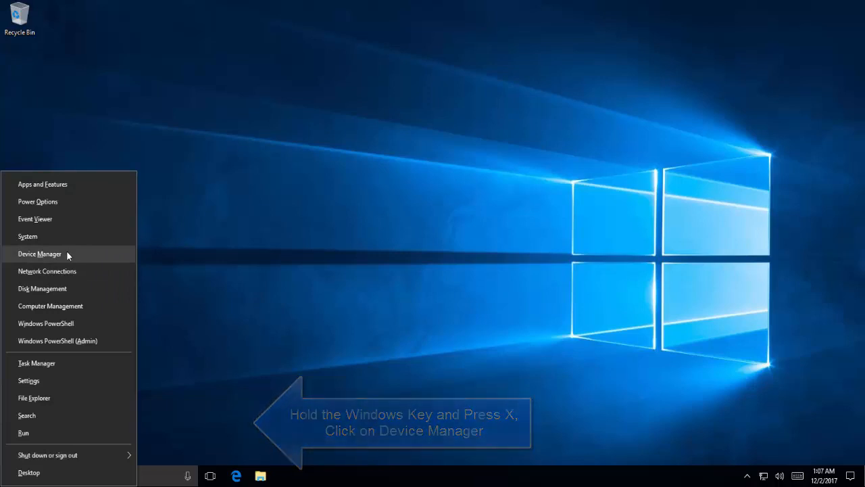
click(39, 253)
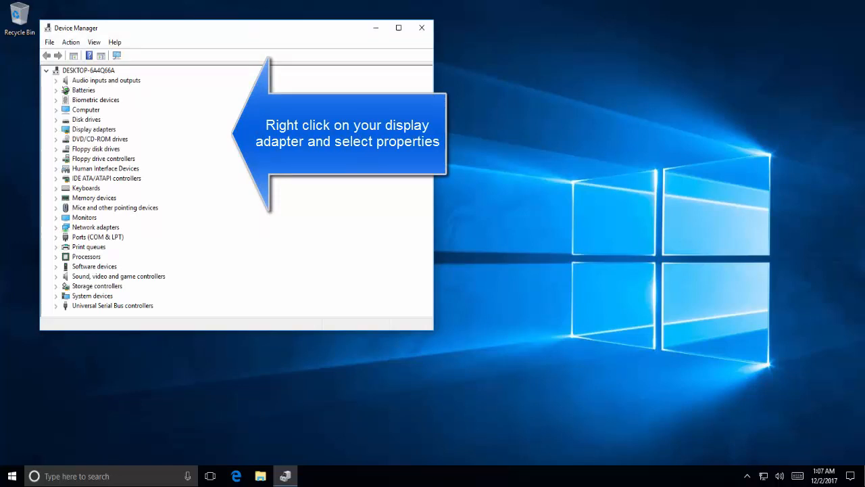
Step: View the VMware SVGA 3D adapter's driver details (version 7.14.1.5025) in Properties
click(94, 129)
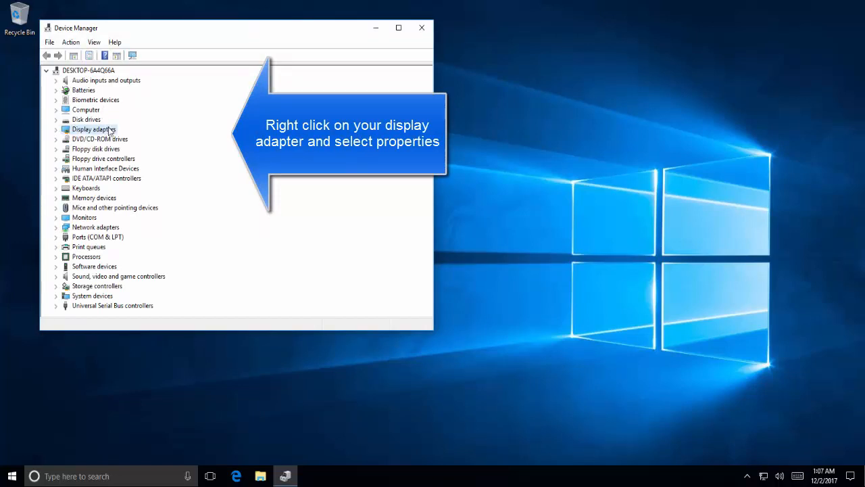
click(58, 129)
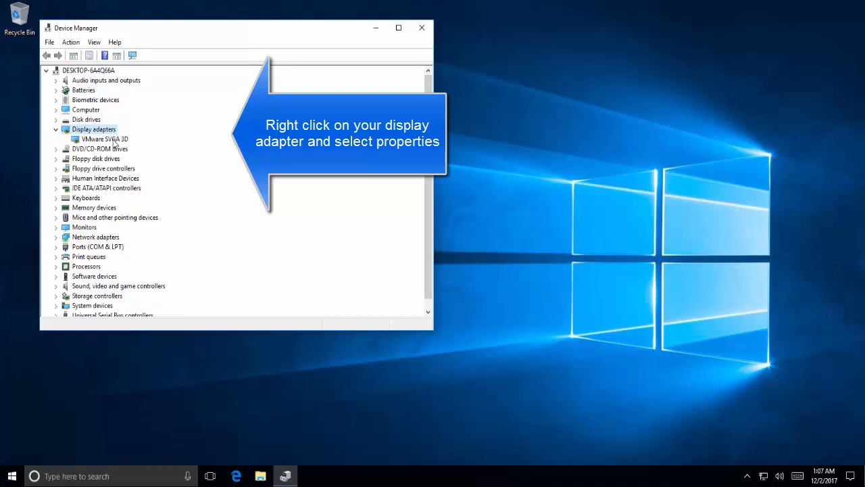
right_click(104, 139)
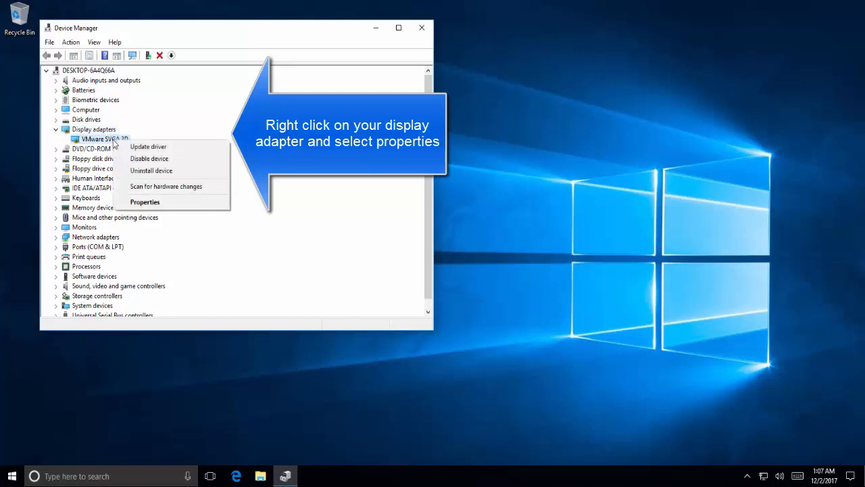
click(145, 201)
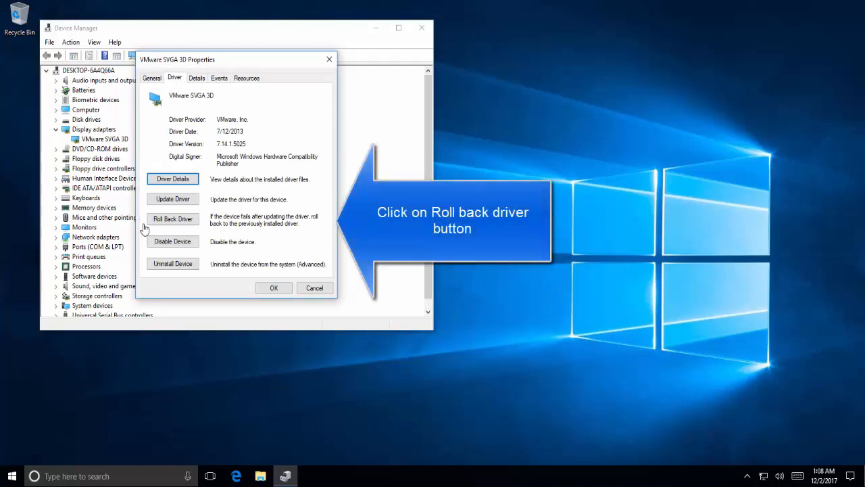
Step: Start rolling back the VMware SVGA 3D driver and answer the rollback reason prompt
click(173, 218)
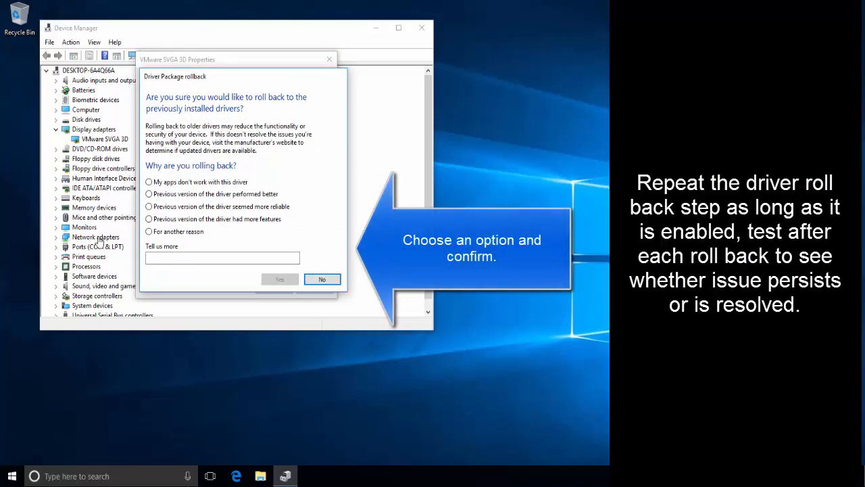
mouse_move(170, 235)
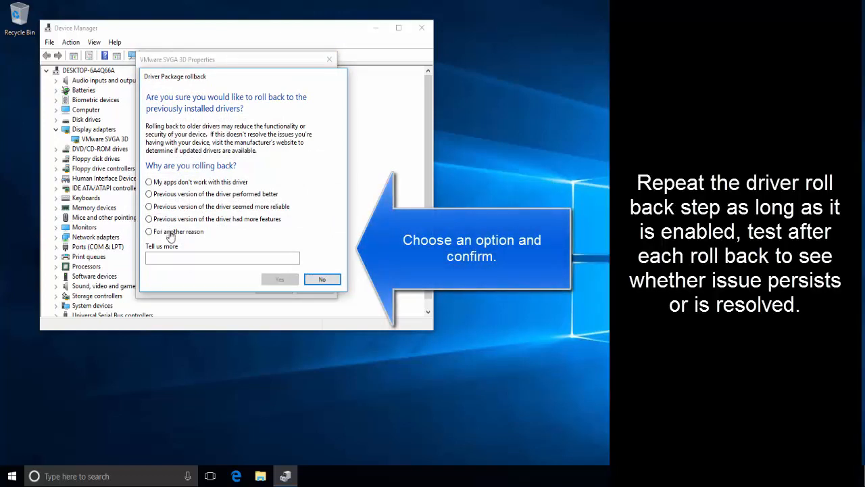
mouse_move(198, 213)
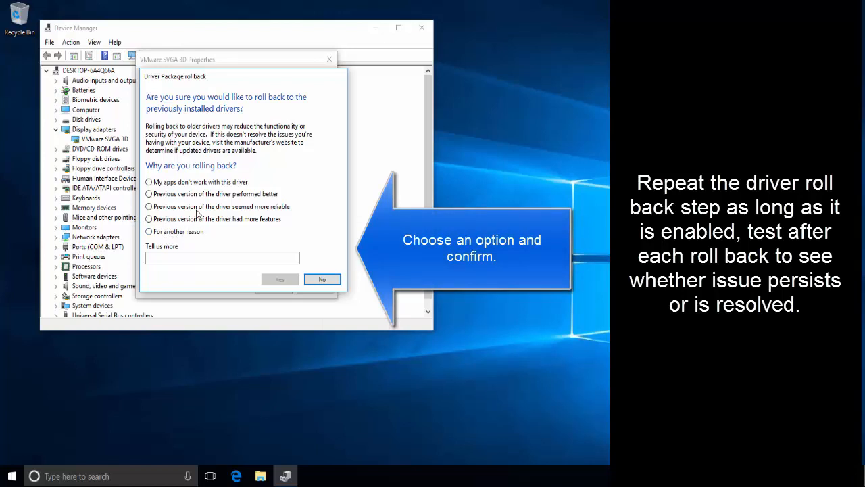
click(148, 206)
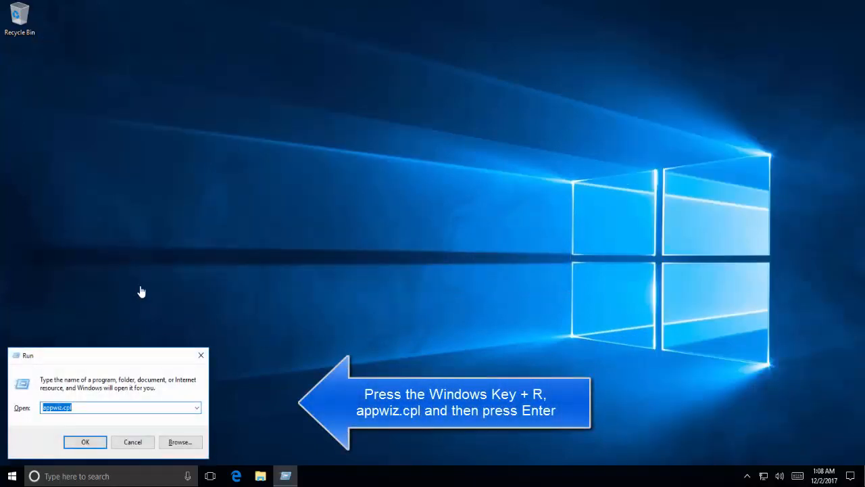
Step: Open Programs and Features via appwiz.cpl and uninstall Visual C++ 2008 Redistributable x64
text(appwi)
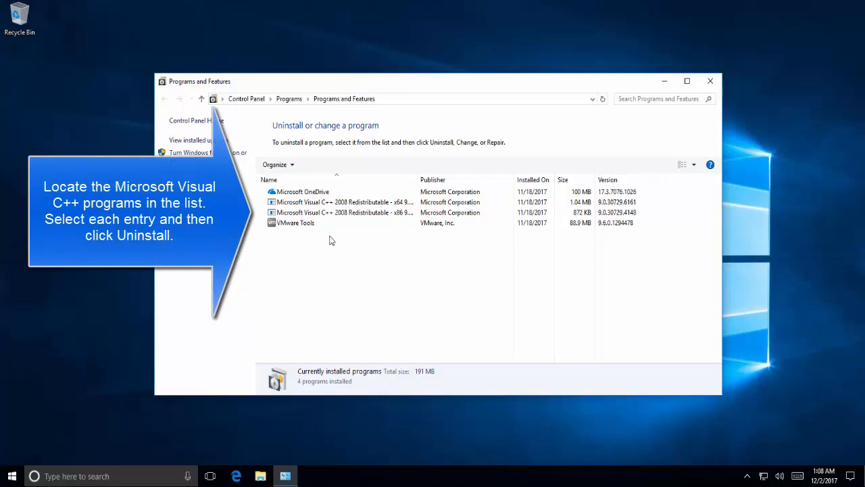
click(338, 201)
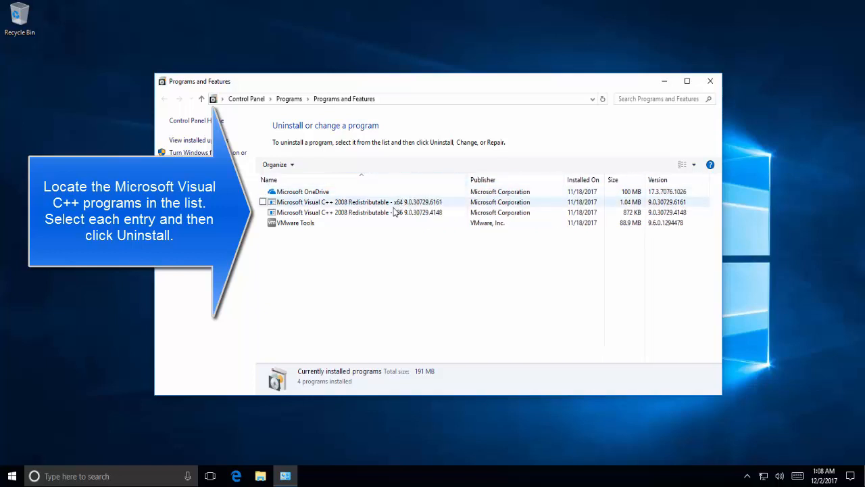
click(358, 201)
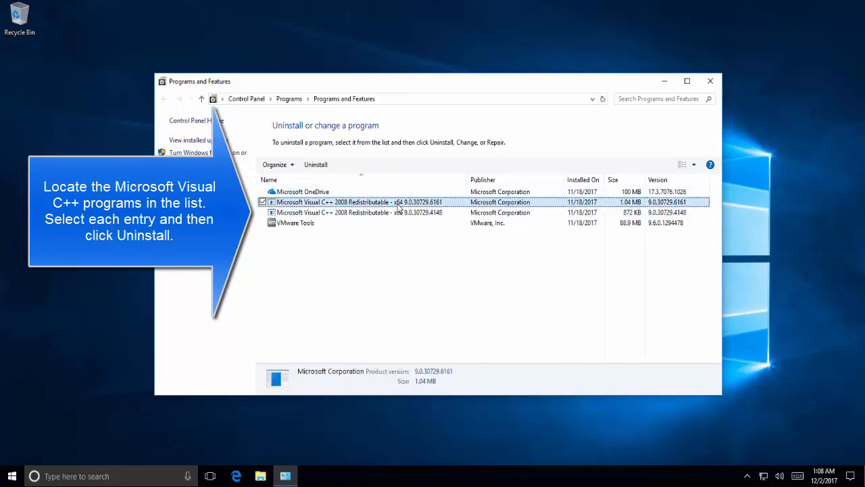
mouse_move(324, 160)
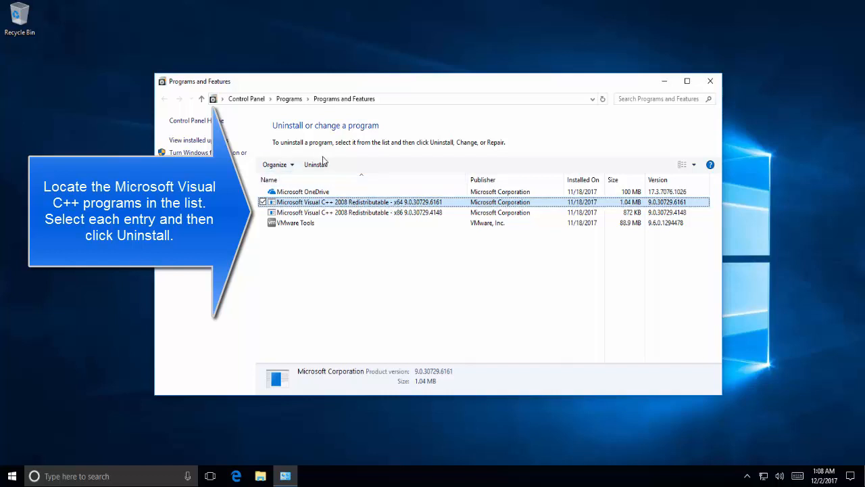
mouse_move(315, 164)
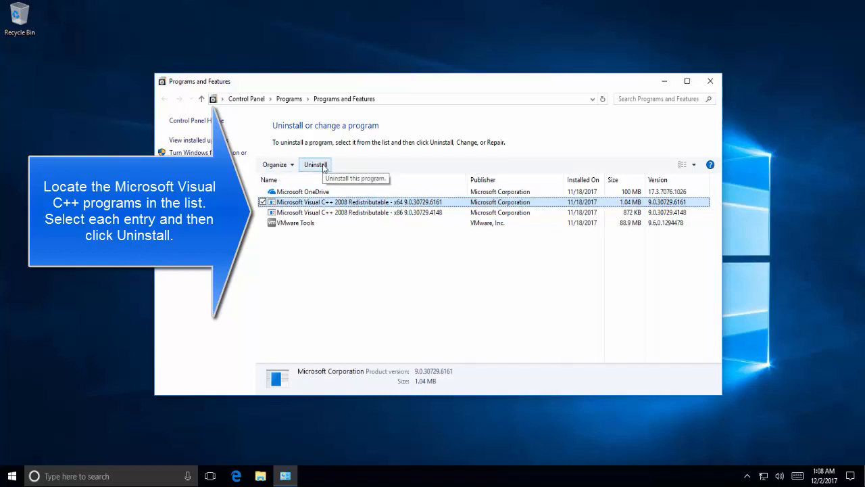
click(316, 164)
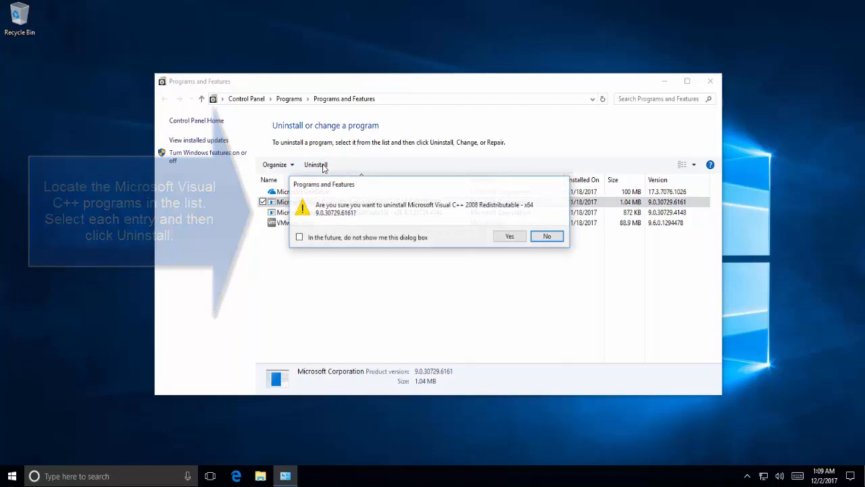
click(508, 236)
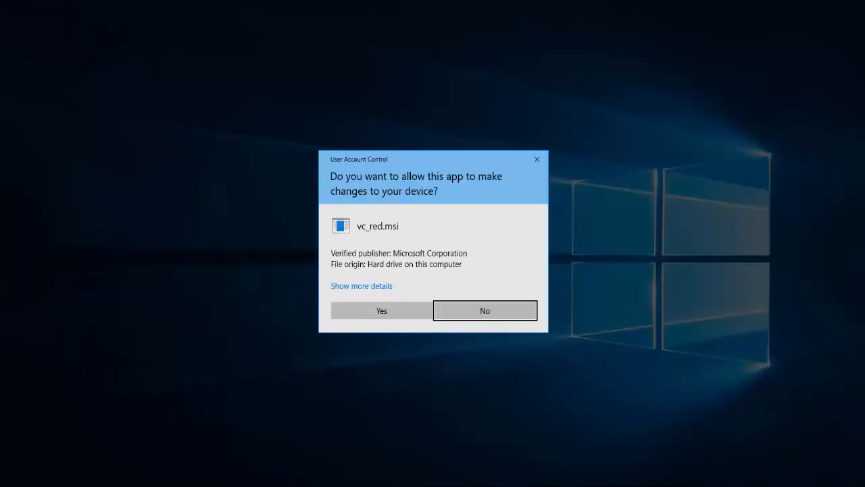
click(381, 310)
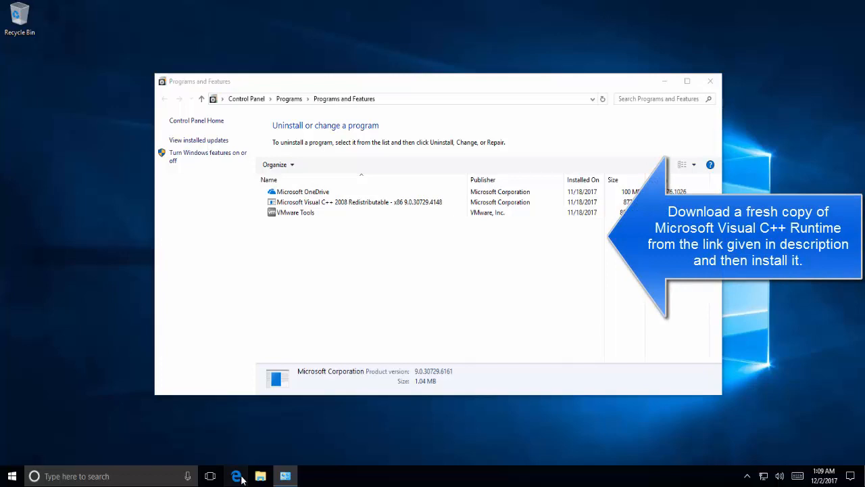
Step: Load the Microsoft Support Visual C++ downloads page in Edge and find the 2017 Redistributable
click(236, 476)
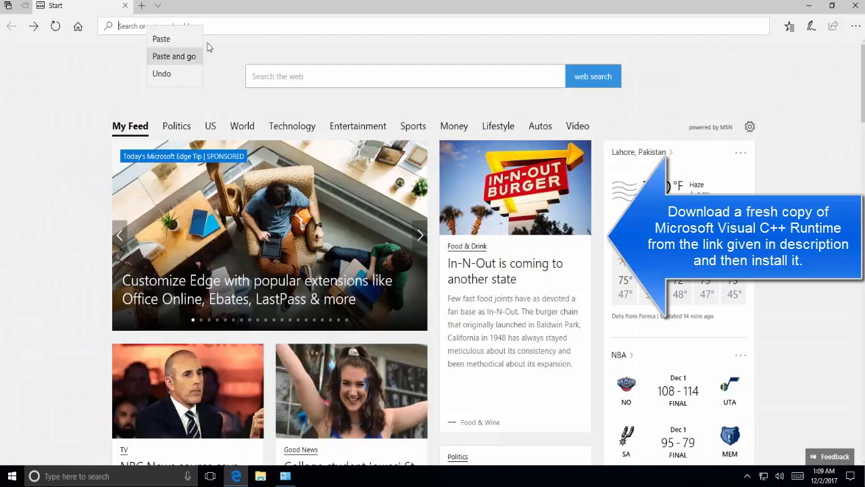
click(174, 56)
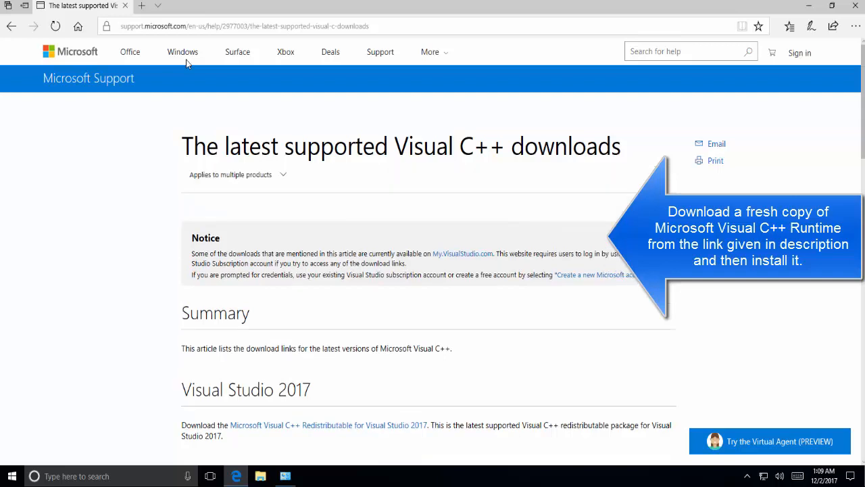
mouse_move(182, 52)
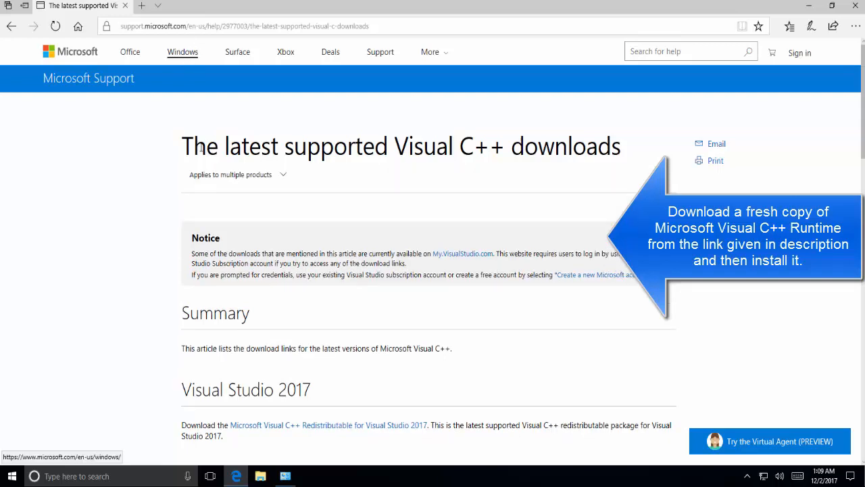
scroll(down, 3)
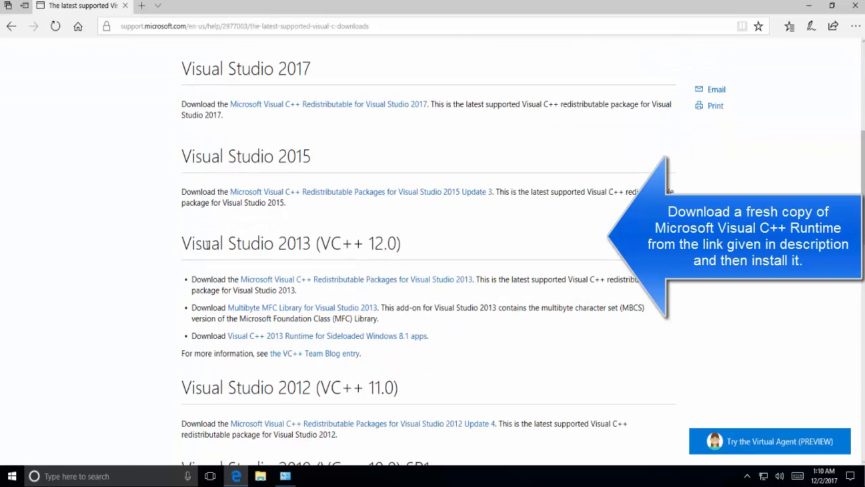
mouse_move(389, 104)
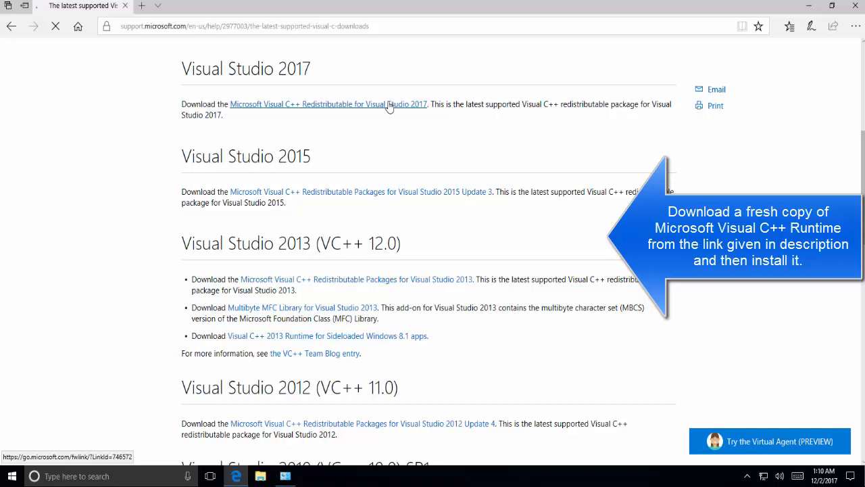
scroll(down, 3)
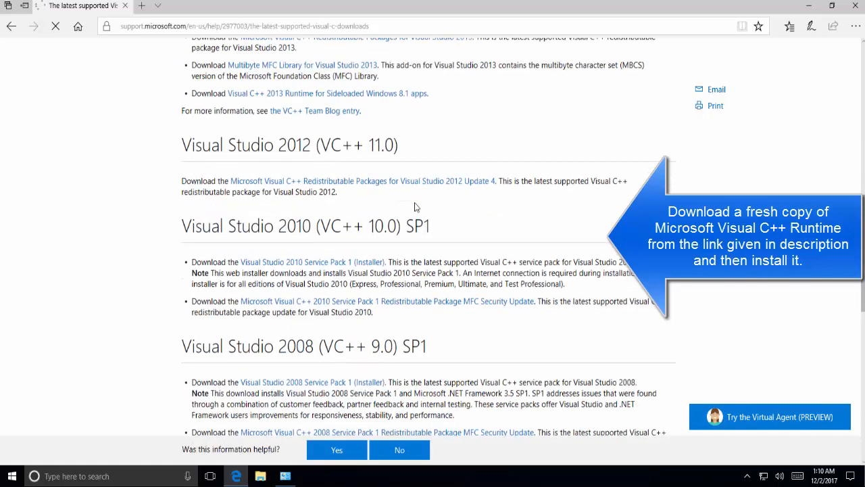
scroll(down, 3)
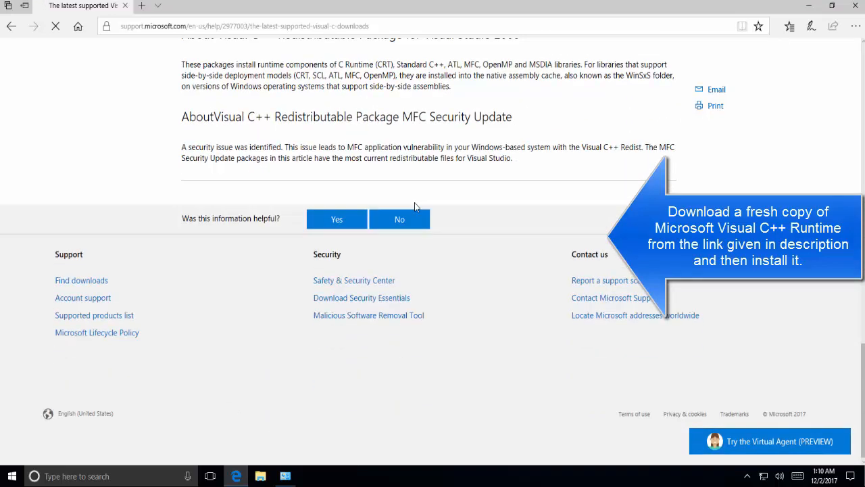
scroll(up, 3)
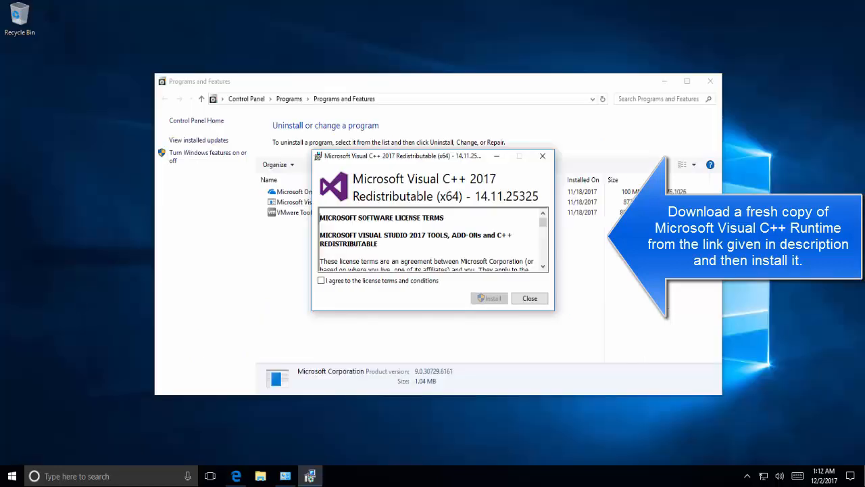
Step: Accept the license and install the Visual C++ 2017 x64 14.11.25325 runtime, then close setup
click(322, 280)
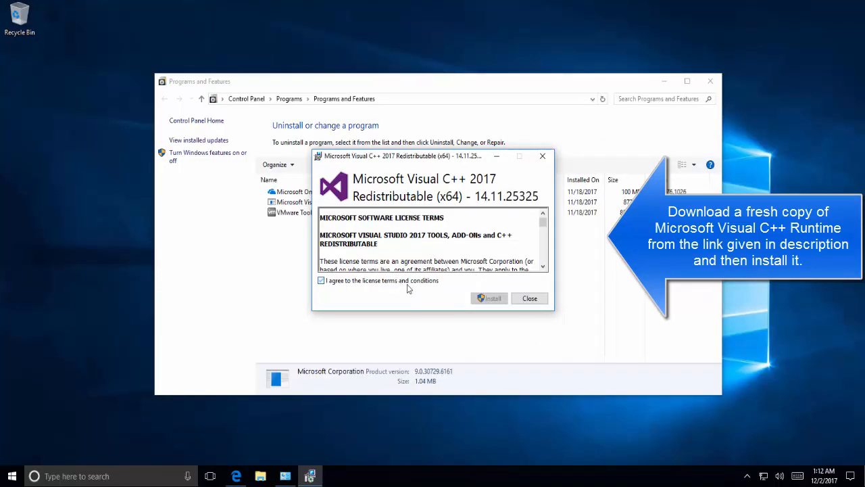
click(489, 298)
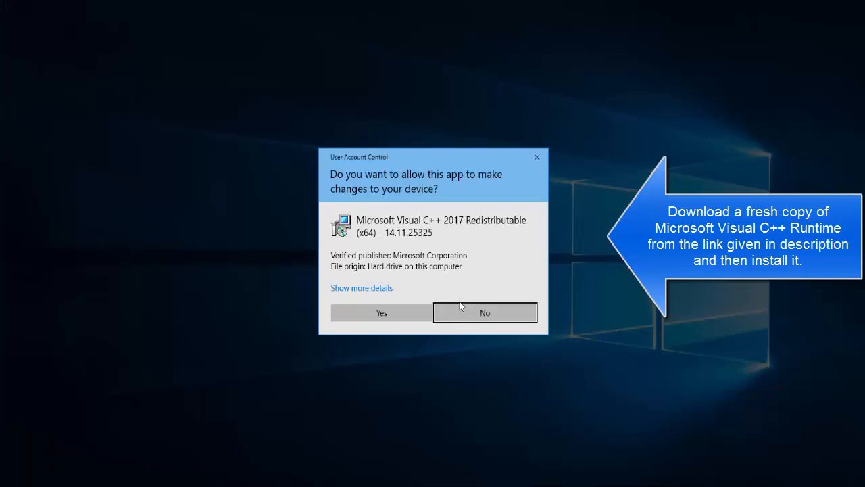
click(381, 312)
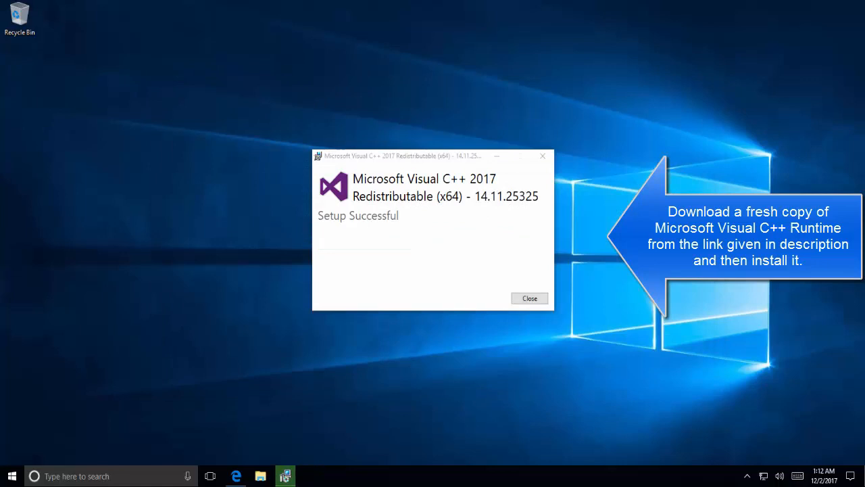
mouse_move(530, 299)
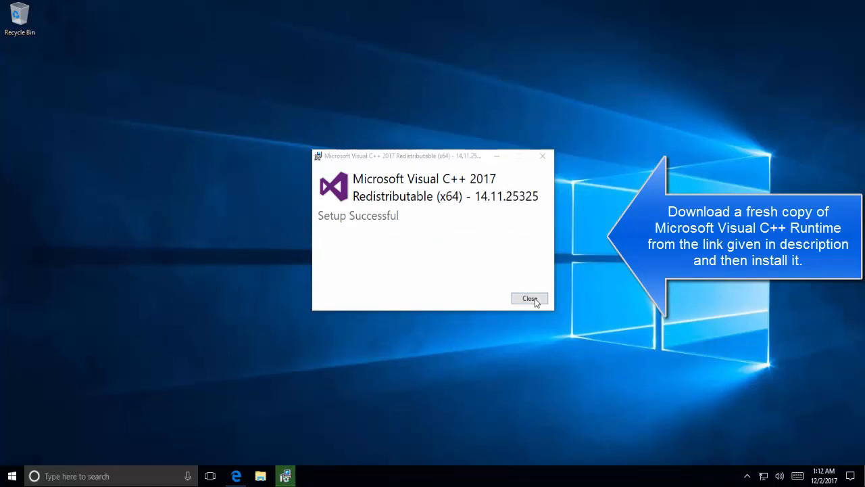
click(529, 299)
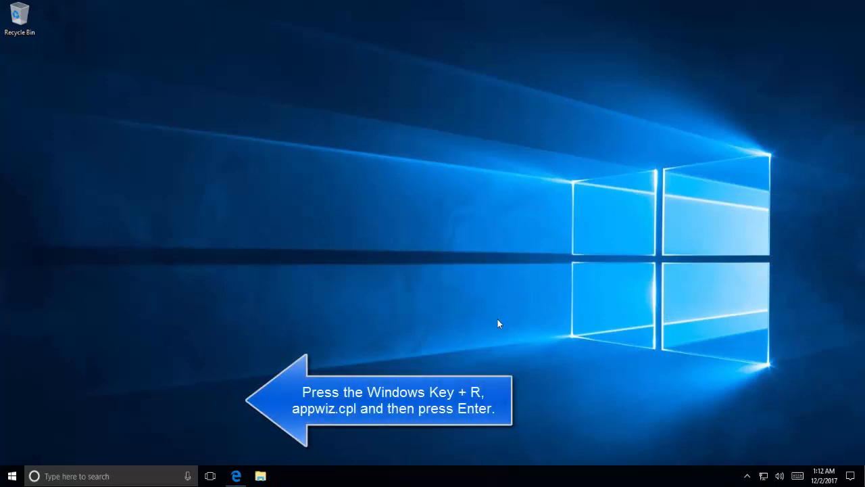
Step: Run appwiz.cpl and choose Change on the Visual C++ 2017 Redistributable (x64) entry
key(Win+r)
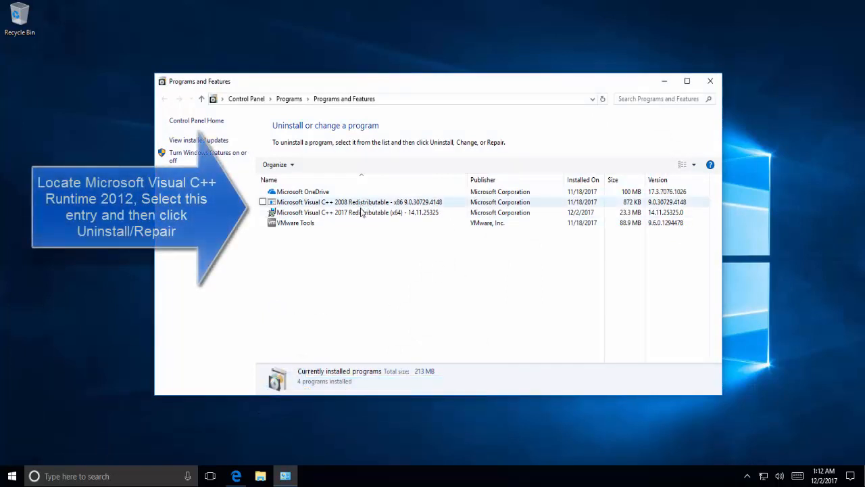
click(357, 212)
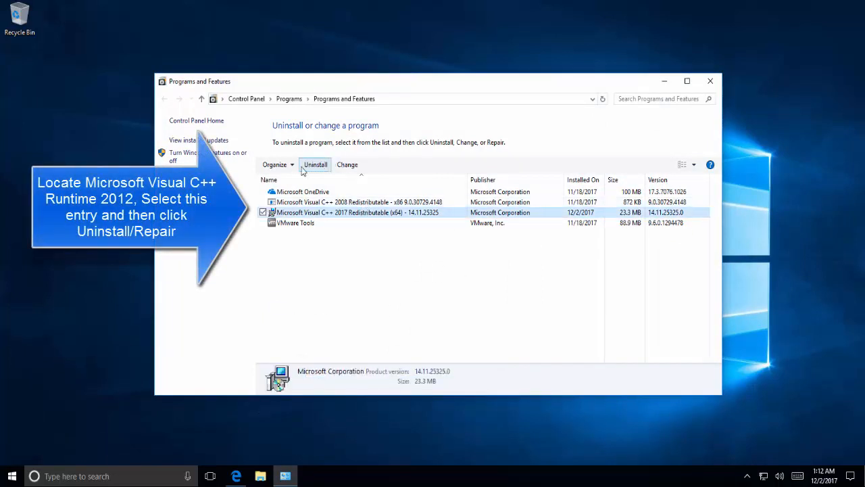
click(423, 336)
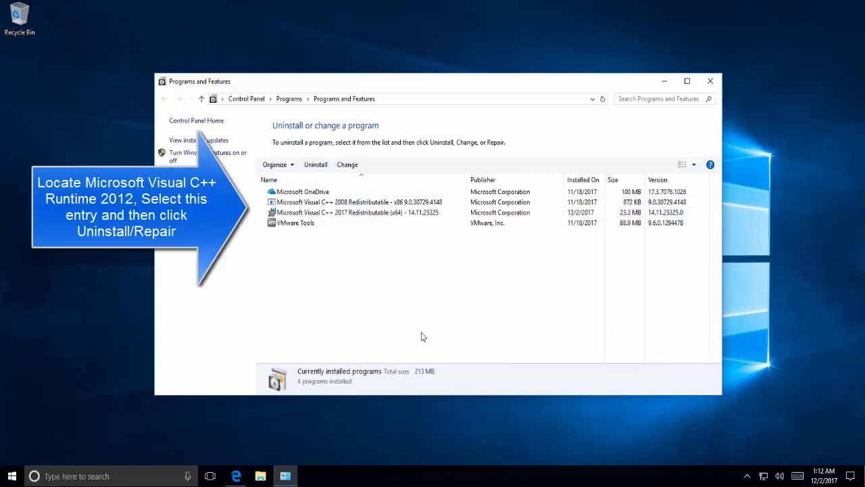
click(357, 212)
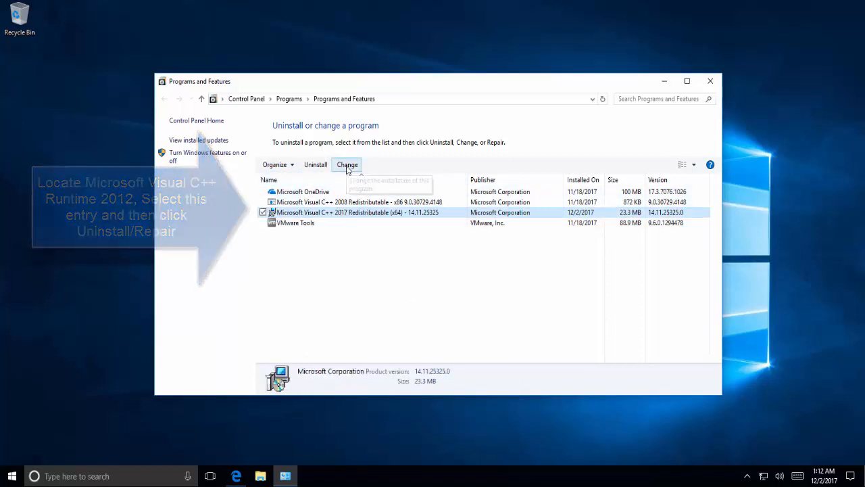
click(347, 164)
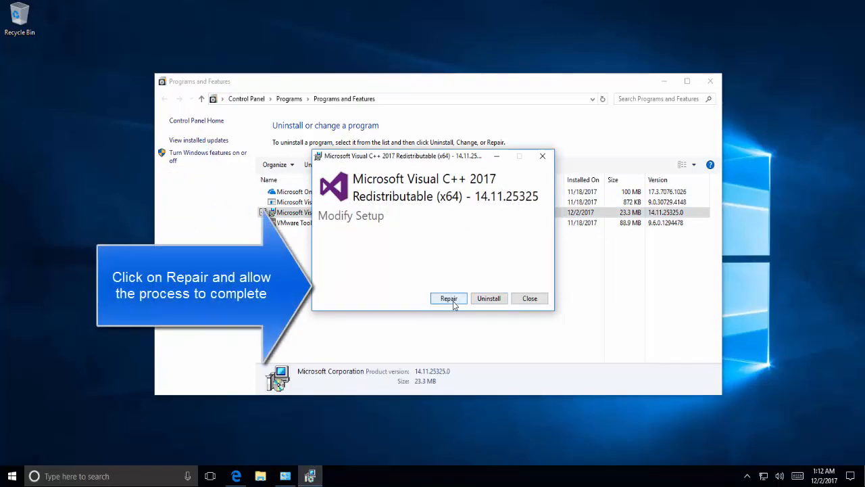
Step: Repair the Visual C++ 2017 x64 redistributable, approve the UAC prompt, and close Setup Successful
click(448, 298)
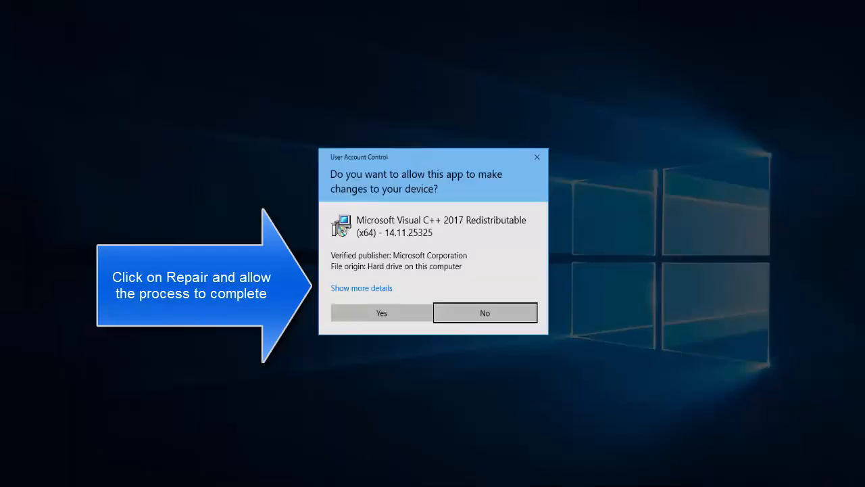
click(381, 312)
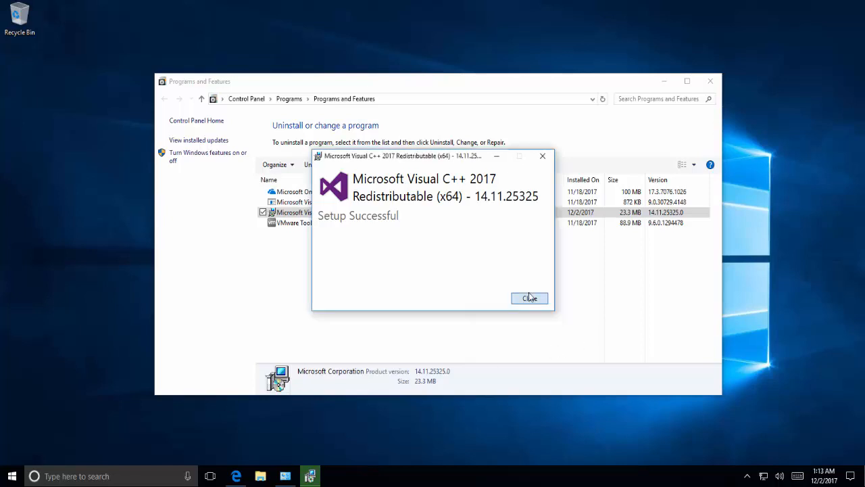
click(529, 298)
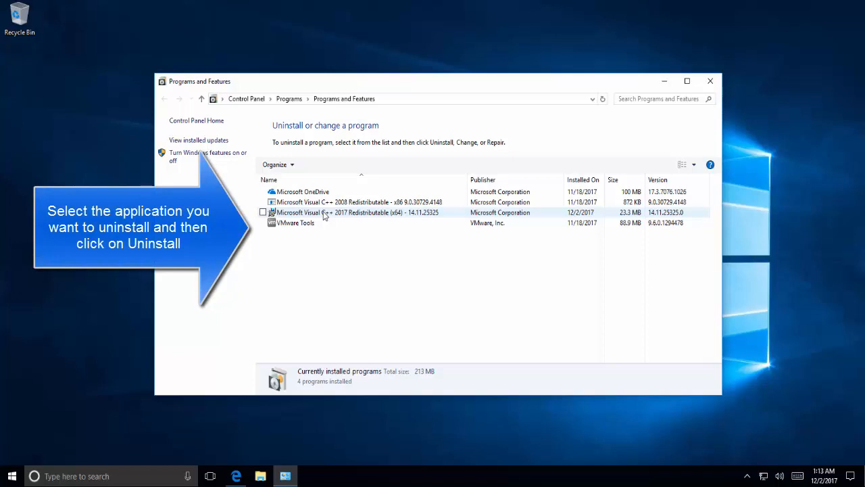
Step: Select the VMware Tools and x86 2008 redistributable entries, then close Programs and Features
click(296, 222)
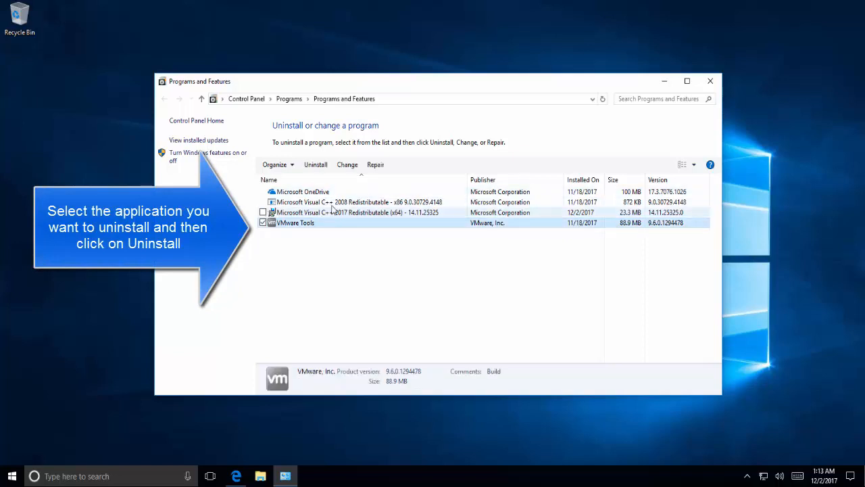
click(337, 201)
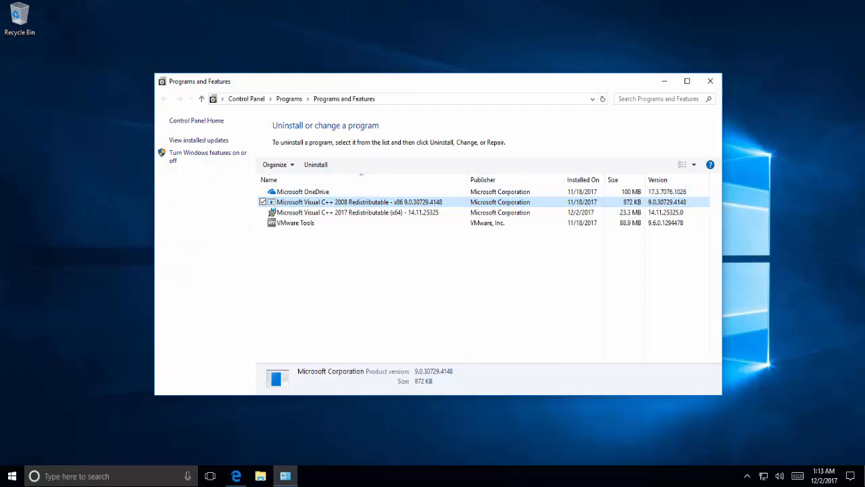
mouse_move(555, 183)
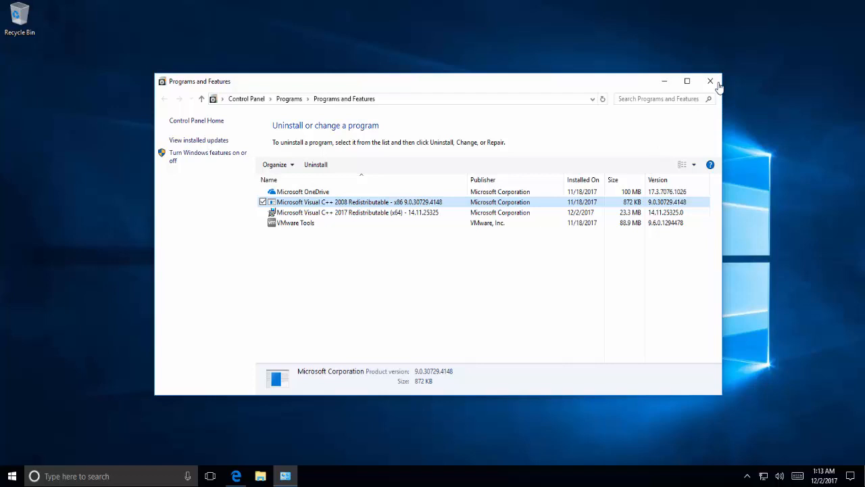
mouse_move(710, 81)
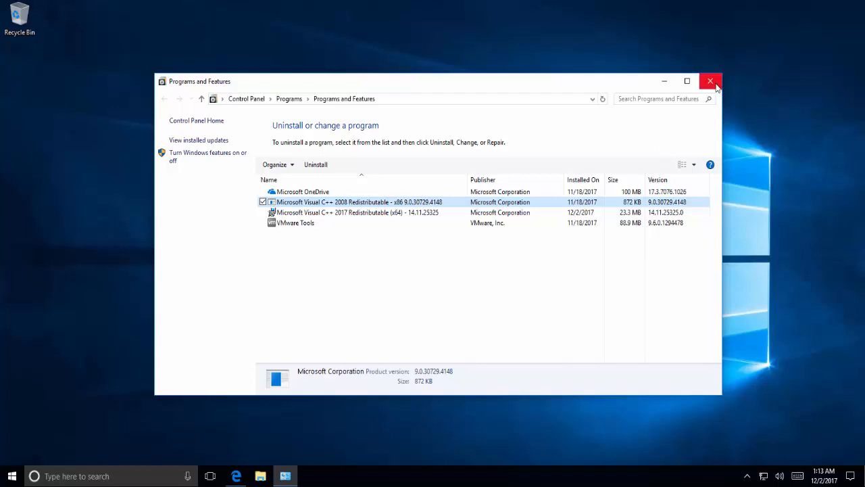
click(709, 81)
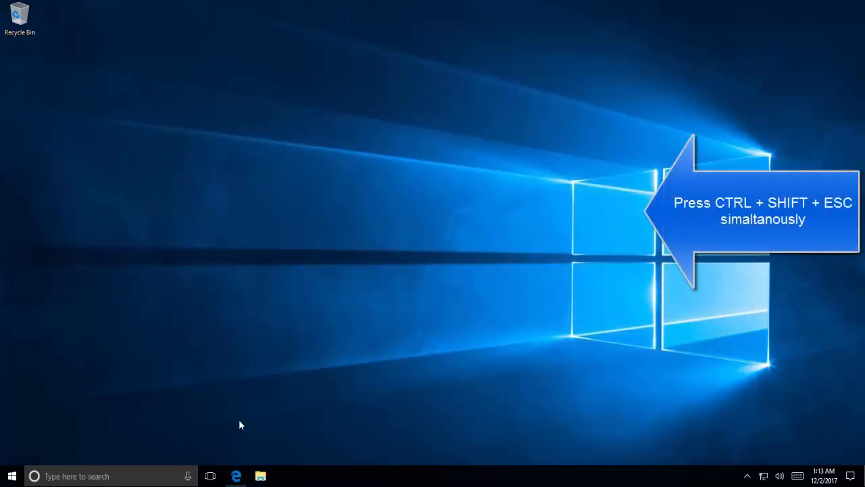
mouse_move(248, 397)
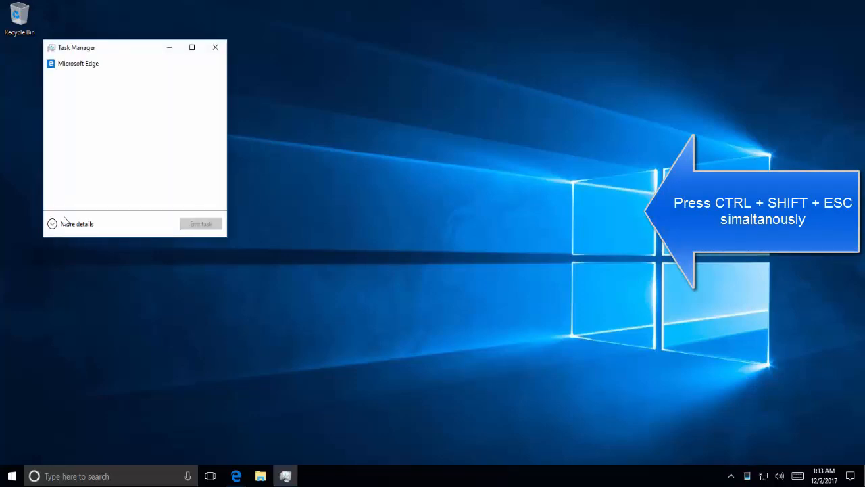
Step: Expand Task Manager to full details and select Windows Explorer in the process list
click(77, 223)
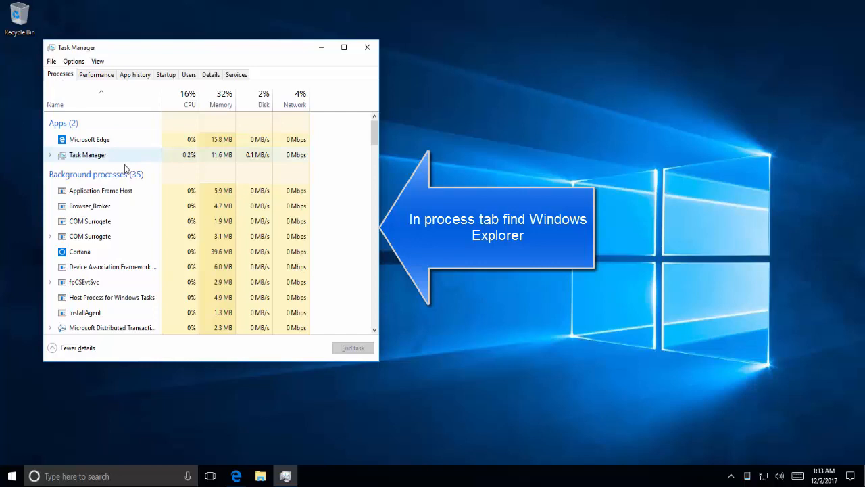
click(90, 221)
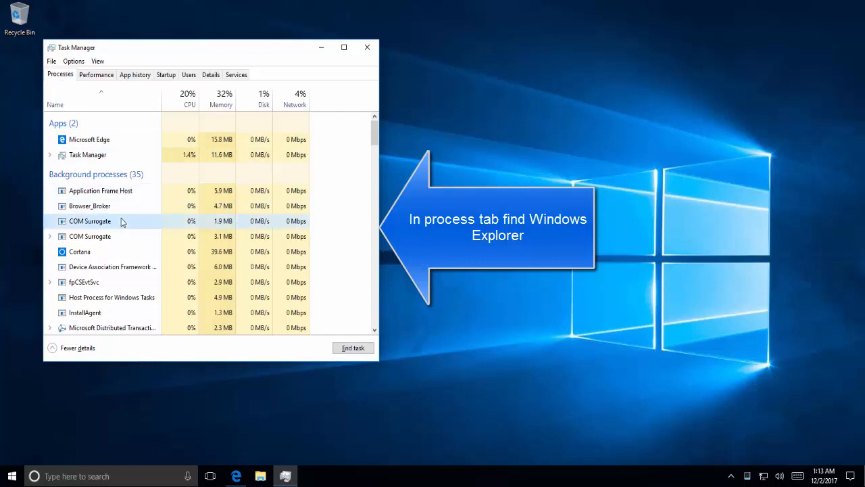
scroll(down, 3)
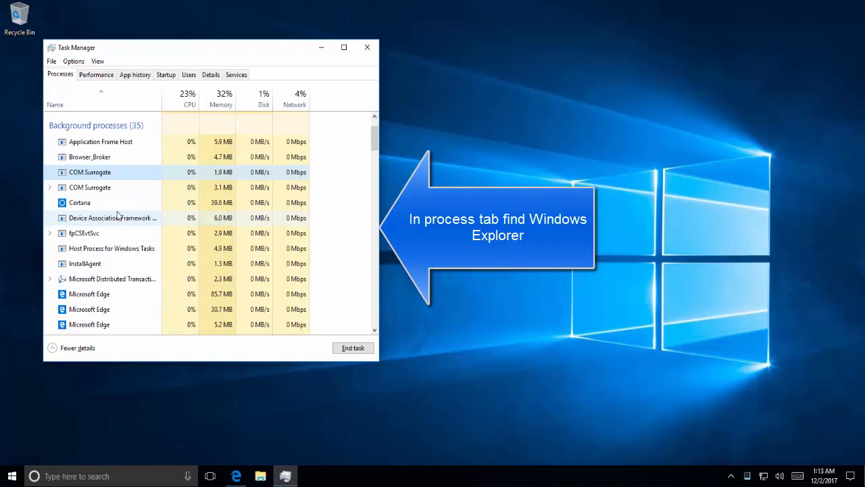
scroll(down, 3)
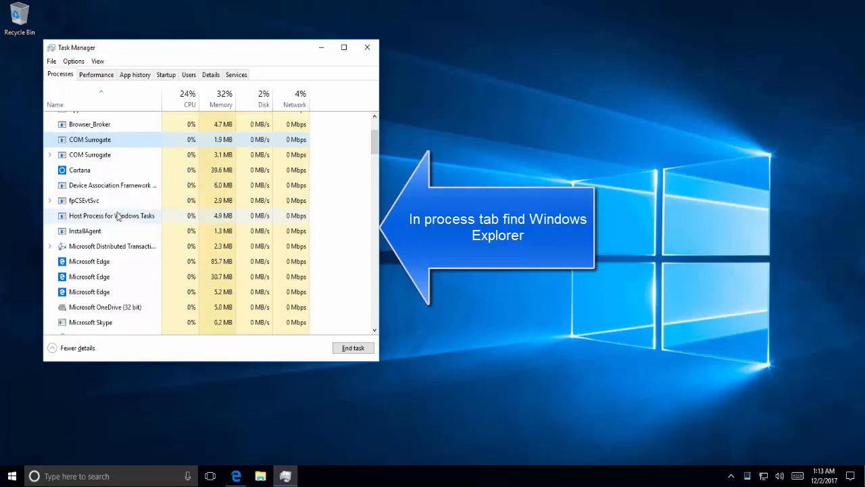
scroll(down, 3)
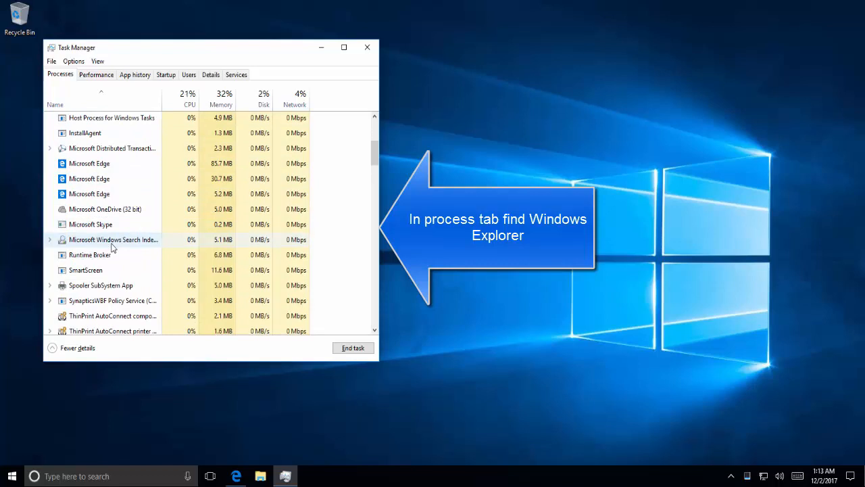
scroll(down, 3)
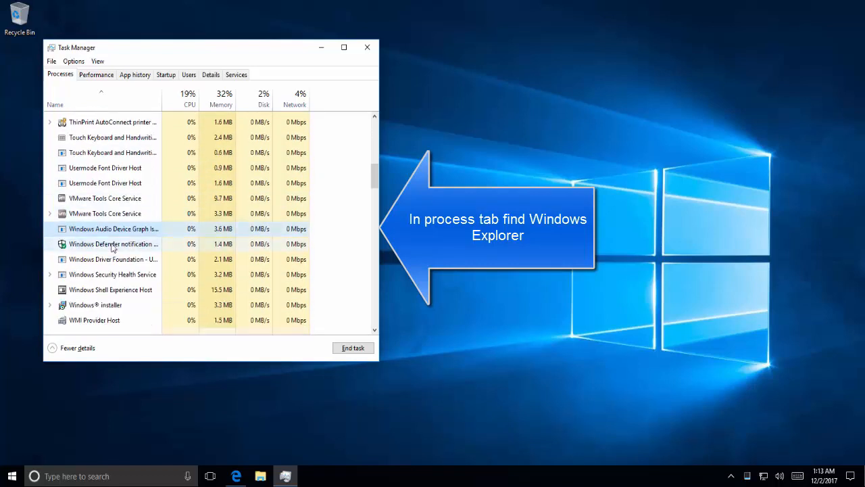
scroll(down, 3)
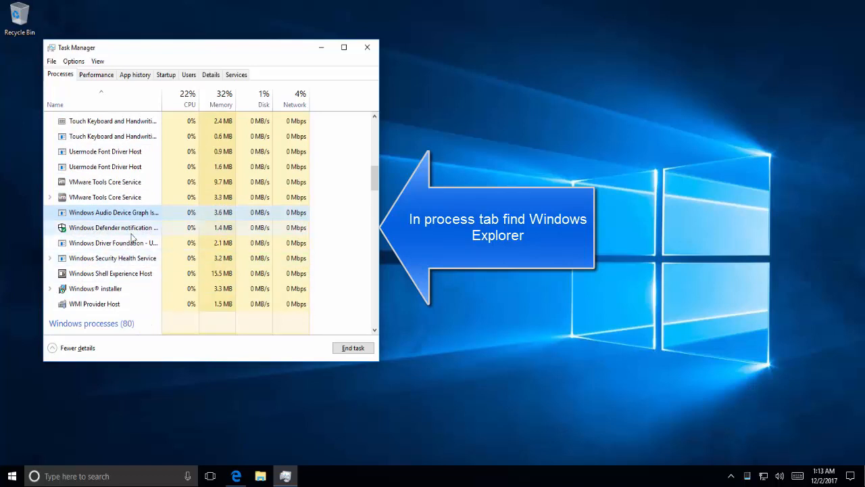
scroll(down, 3)
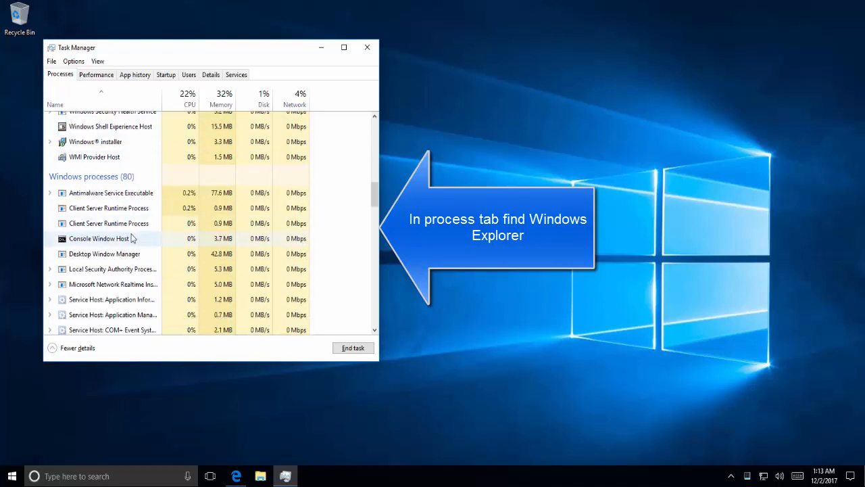
scroll(down, 3)
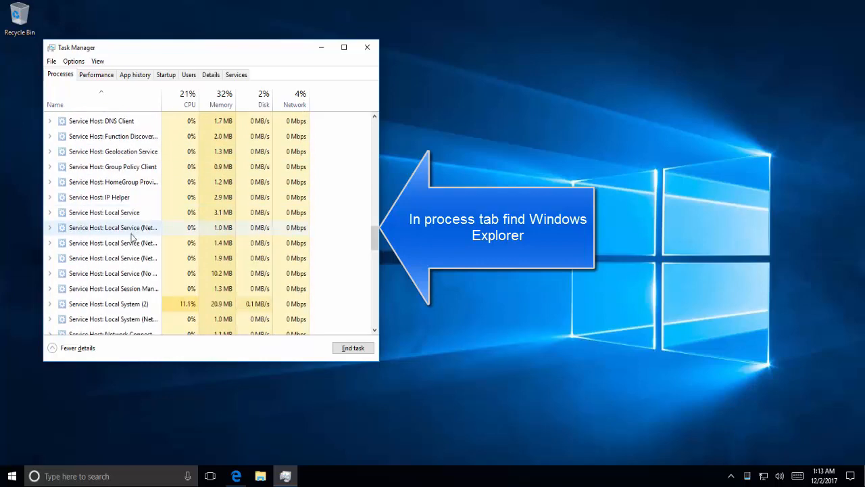
scroll(down, 3)
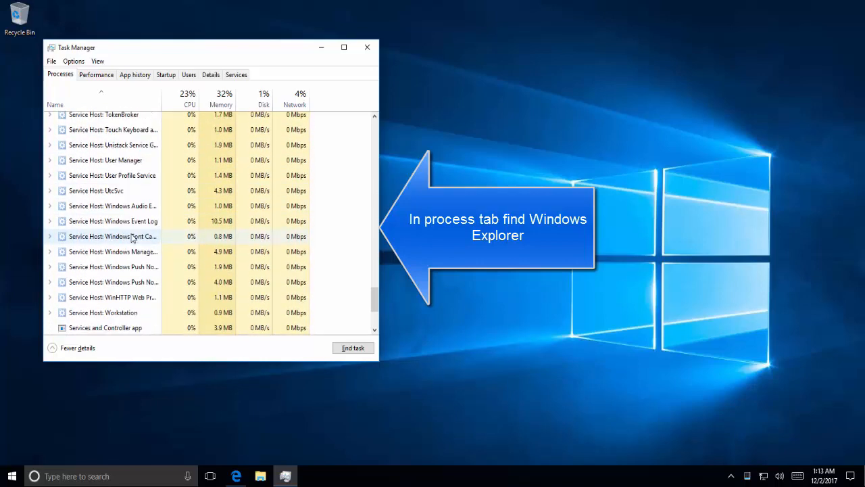
scroll(down, 3)
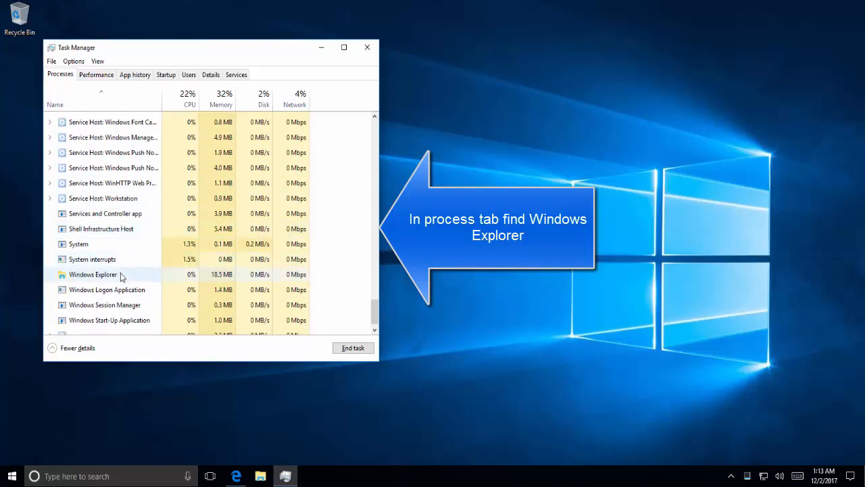
click(92, 273)
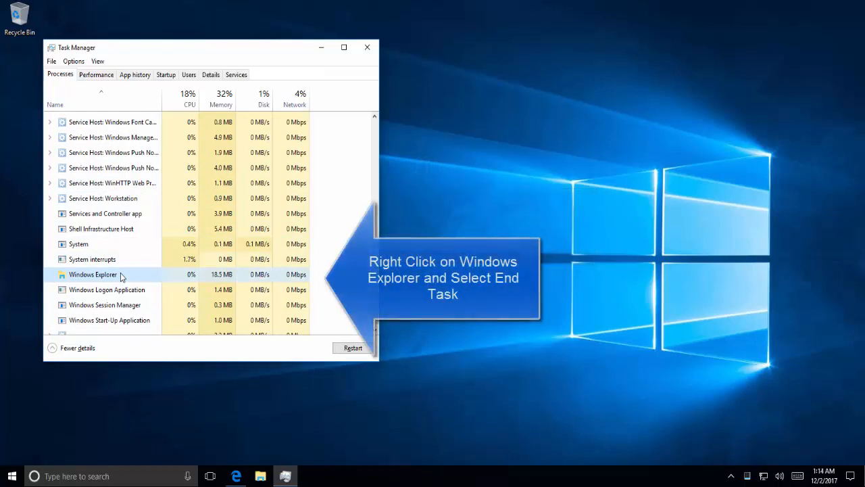
Step: End the Windows Explorer process from its right-click menu in Task Manager
right_click(92, 275)
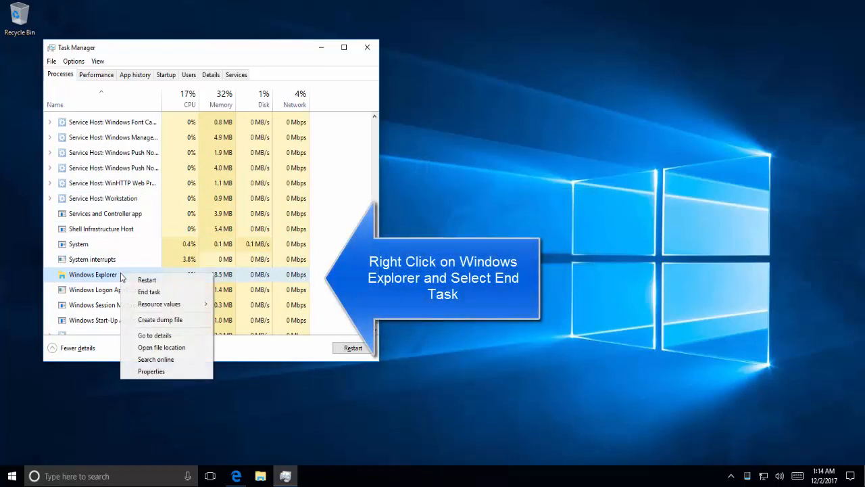
click(148, 292)
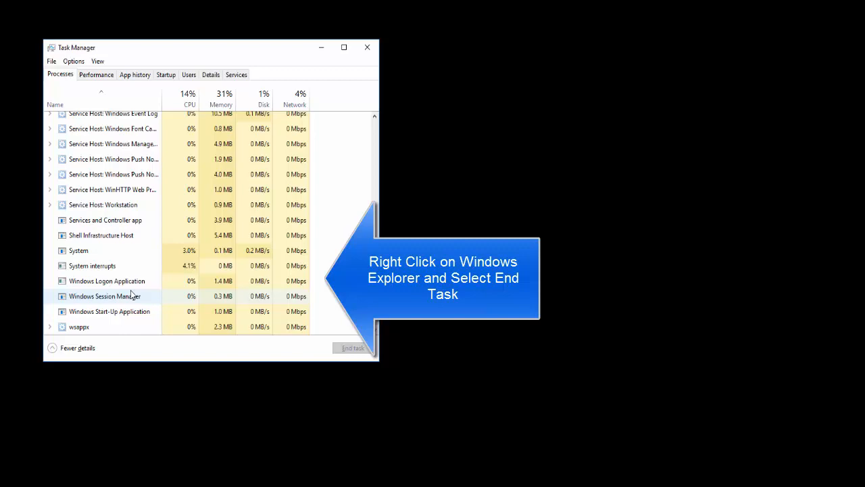
click(52, 61)
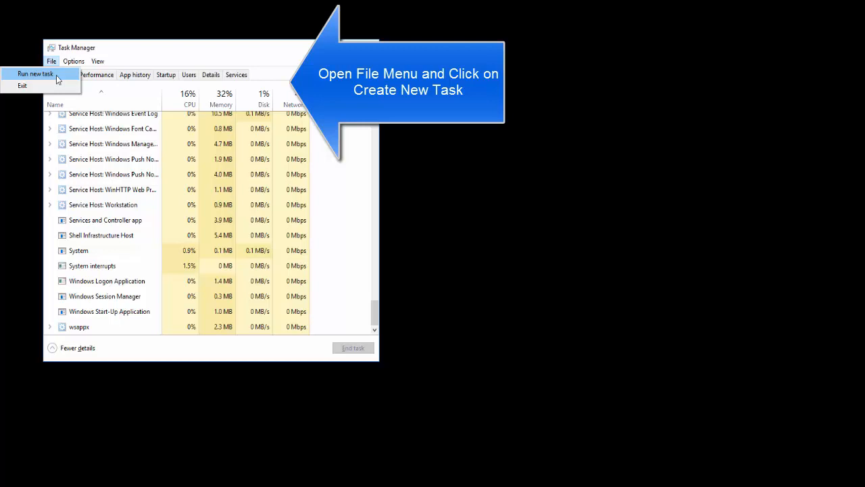
Step: Run 'mdsched' as a new task from Task Manager's File menu
click(34, 73)
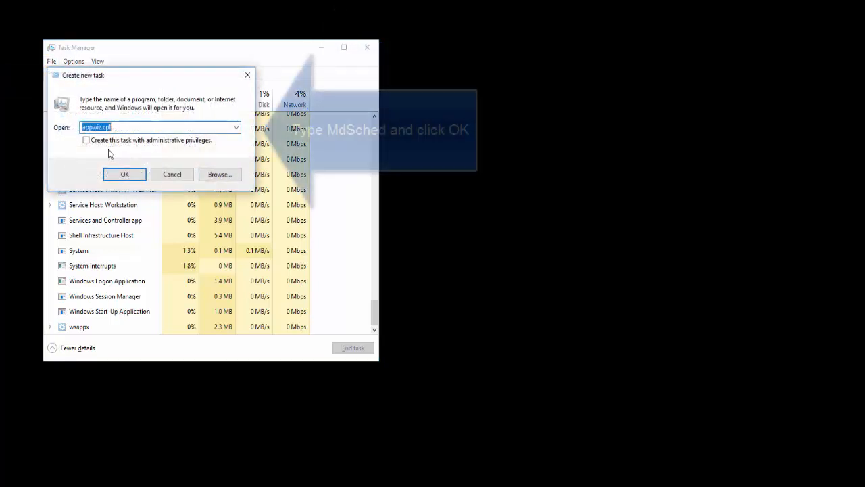
text(md)
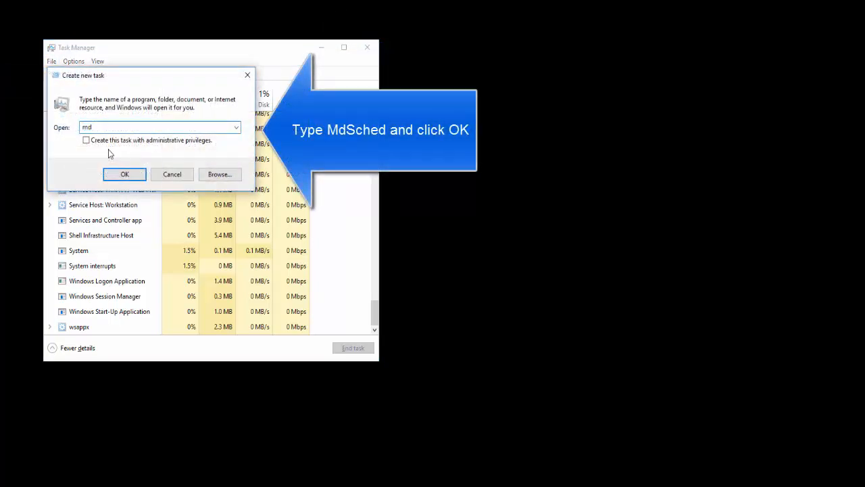
text(sd)
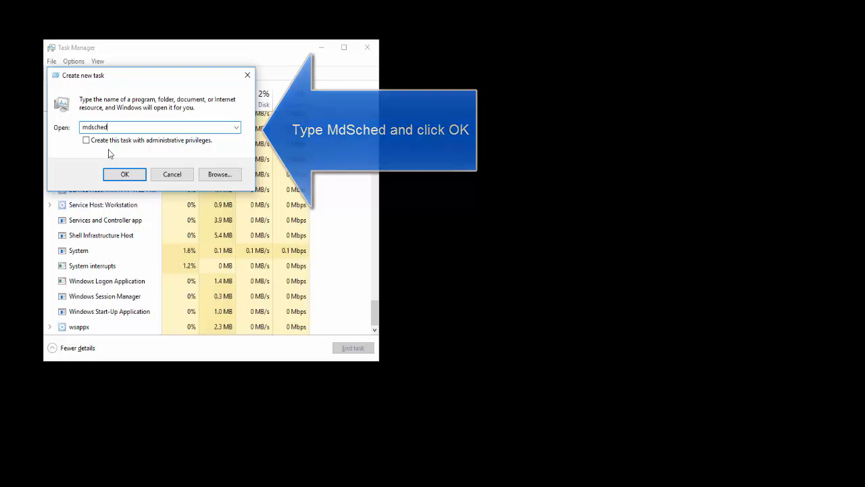
click(124, 173)
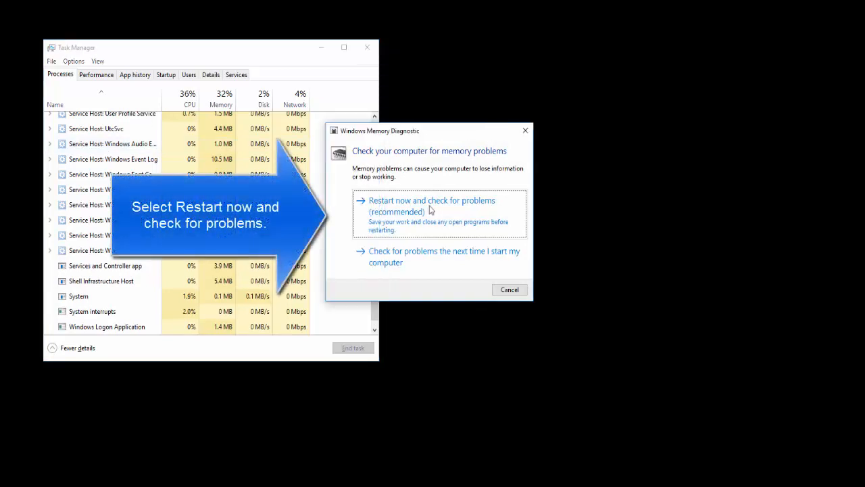
mouse_move(456, 257)
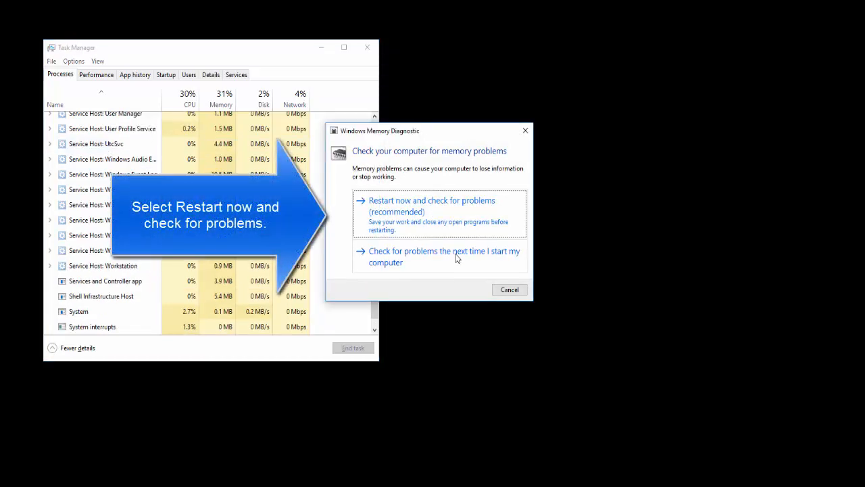
mouse_move(446, 204)
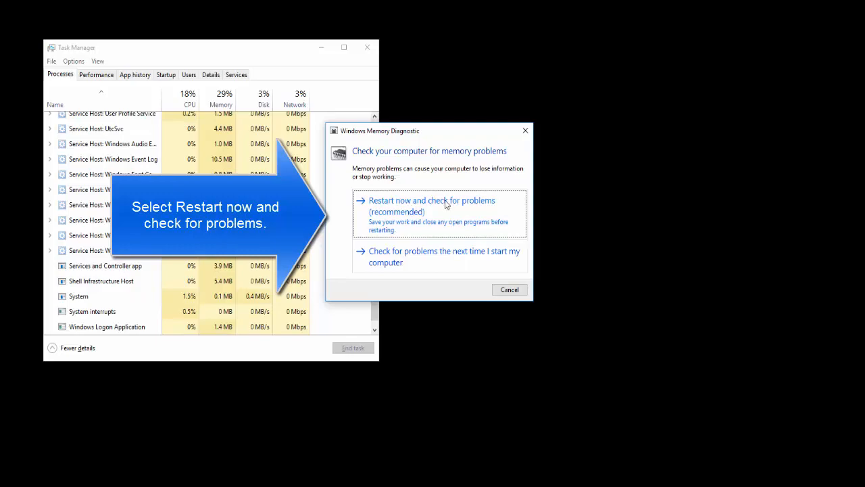
Step: Choose 'Restart now and check for problems (recommended)' in Windows Memory Diagnostic
click(432, 206)
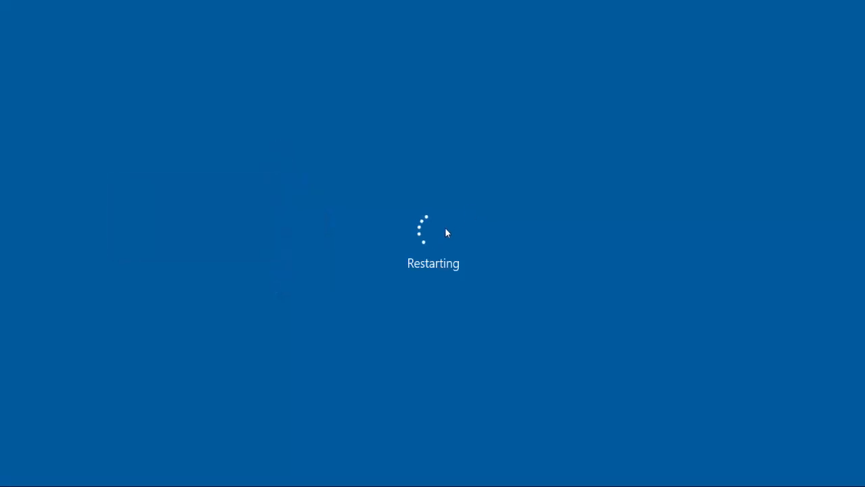